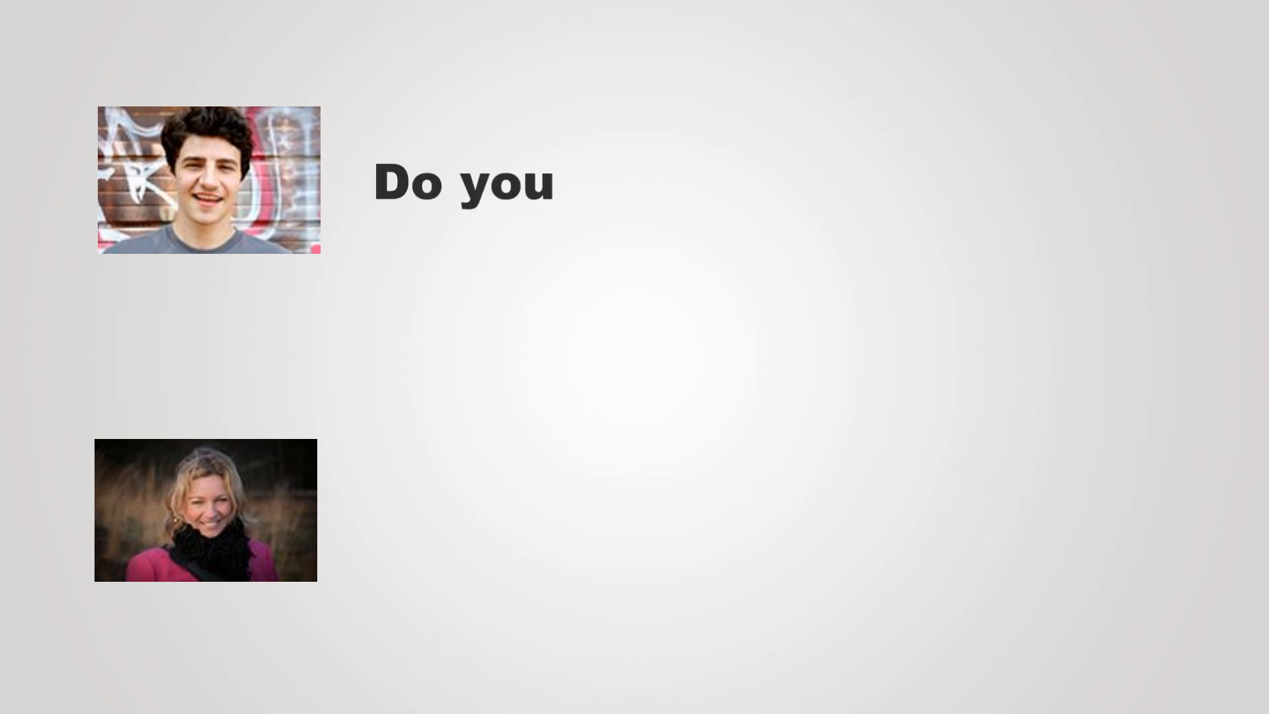
pyautogui.write('like these corn dogs?')
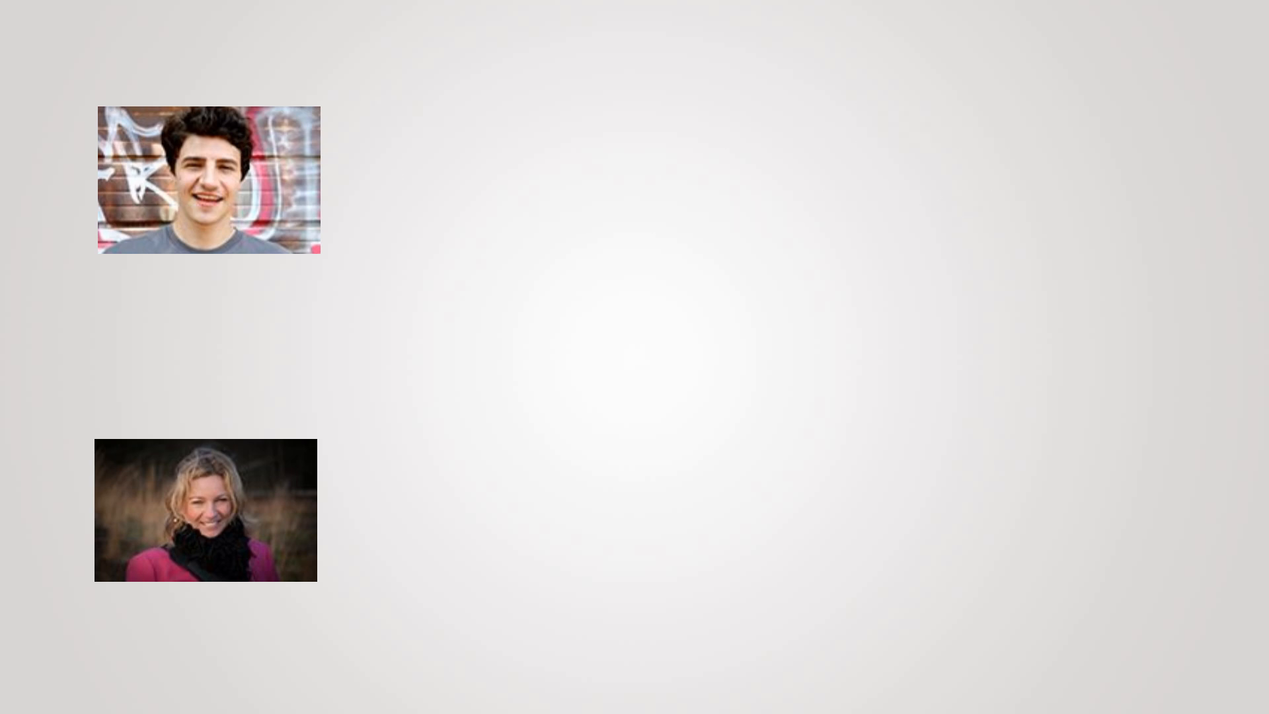
pyautogui.write('Where do you get the best')
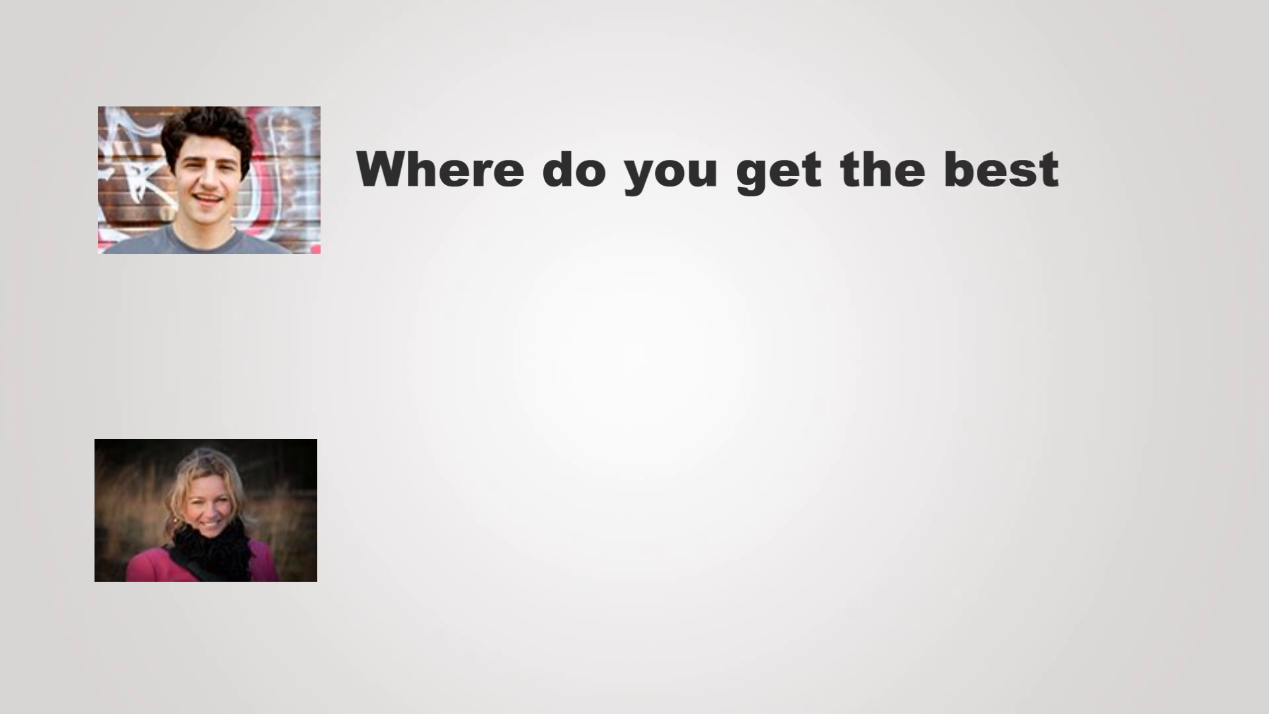
pyautogui.write('ones?')
pyautogui.write('So that I ')
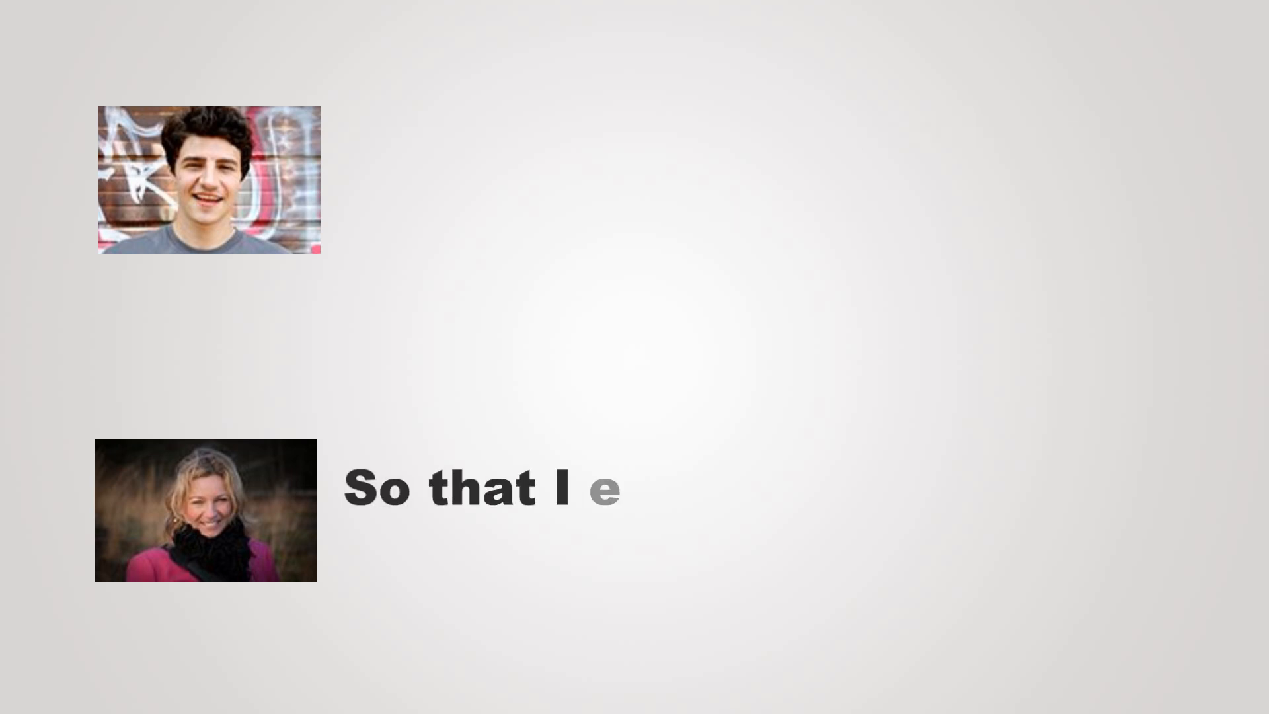
pyautogui.write('enjoy eating corn dogs?')
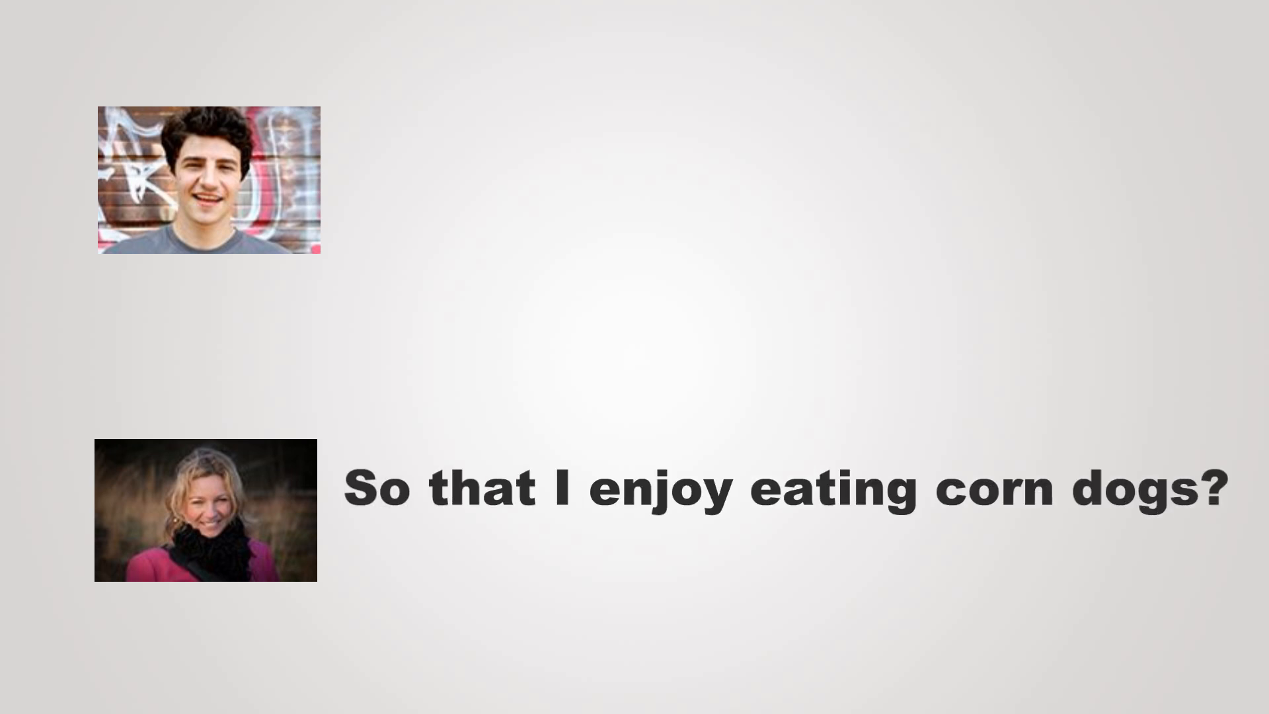
pyautogui.write('I gue')
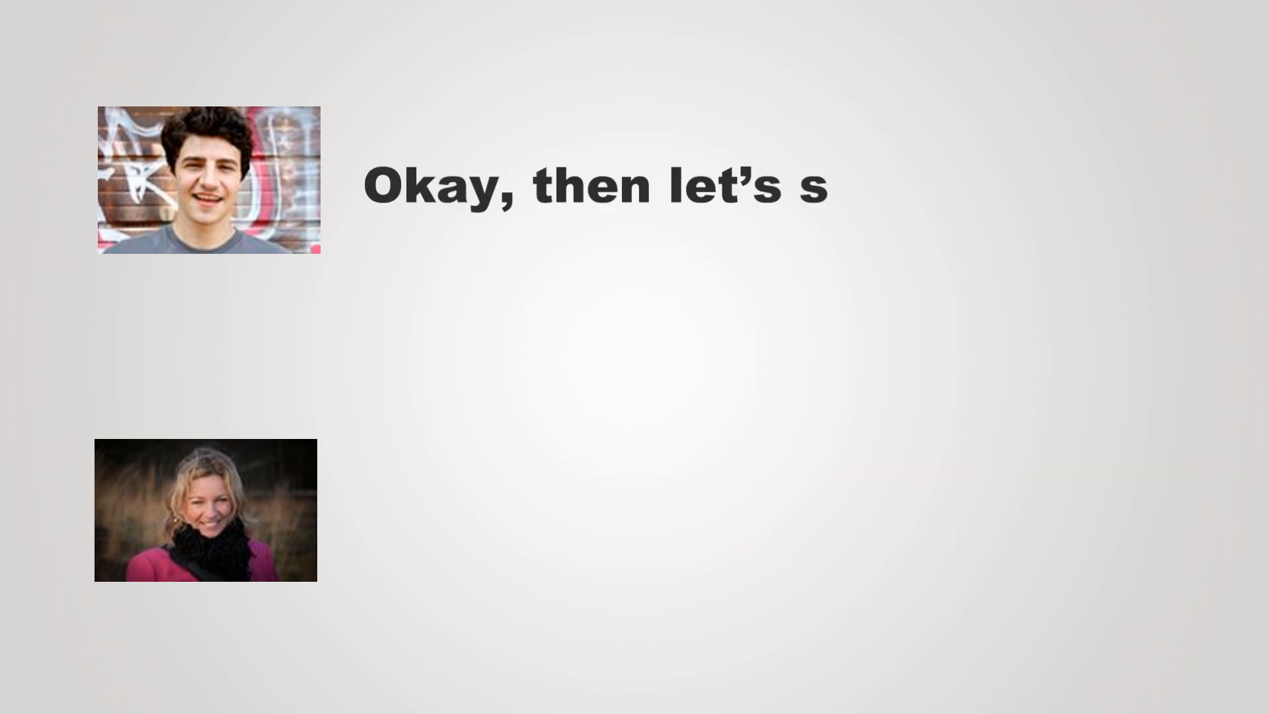
pyautogui.write('troll along.')
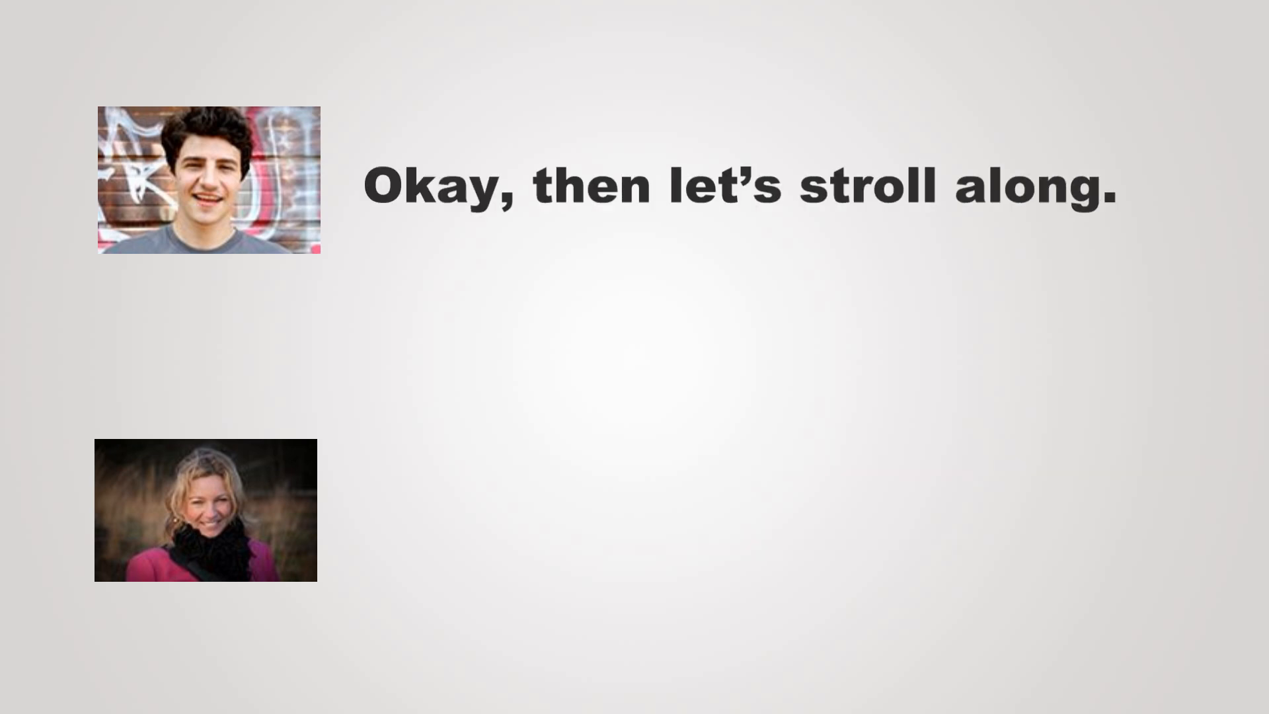